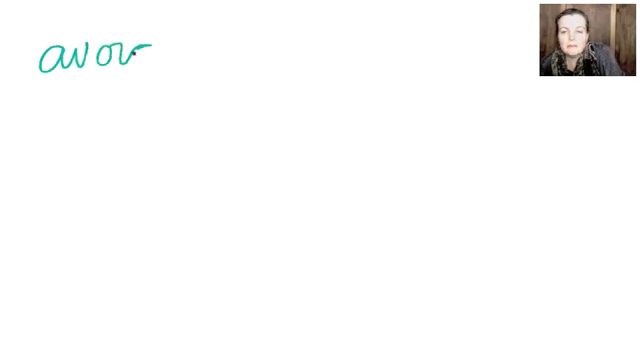
Step: Handwrite the word pair 'avoid' and 'swing', then 'sawing', near the top left of the board
type("avoid swing")
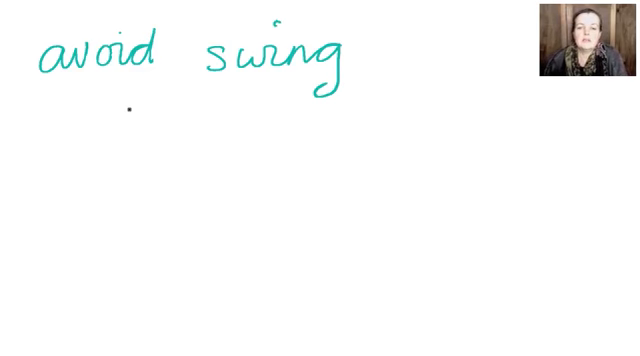
type("sawing")
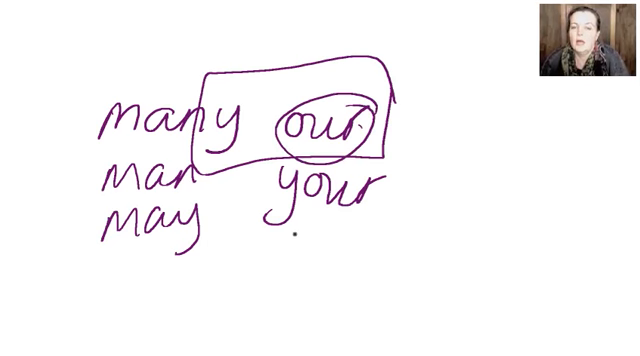
Step: Draw a stroke across 'many' and 'our' to mark the y moving over to form 'man' and 'your'
left_click_drag(264, 216, 356, 220)
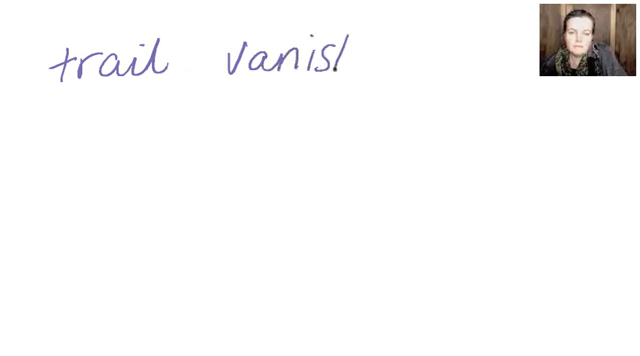
Step: Add the final letter 'h' so the pair reads 'trail' and 'vanish'
type("h")
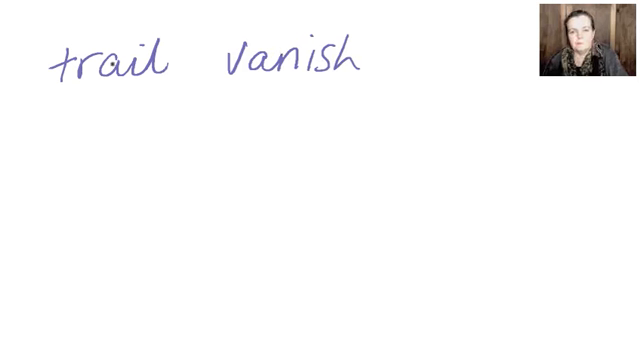